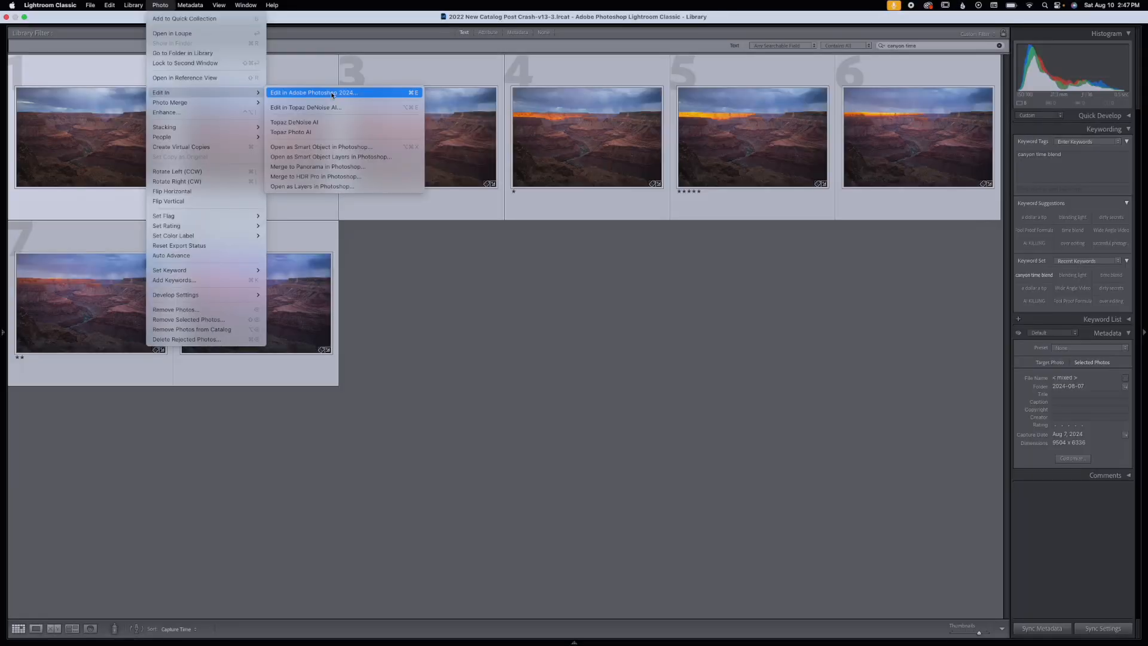
pyautogui.moveTo(332, 186)
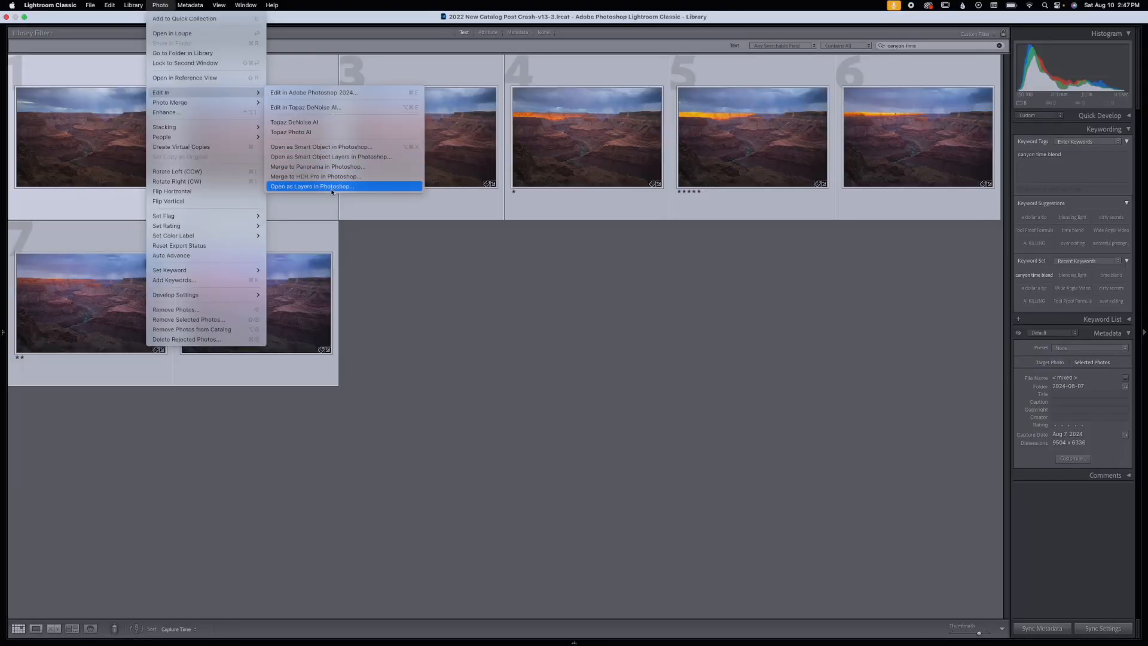
# Step: Send the selected Grand Canyon exposures to Photoshop as layers in one document
pyautogui.click(312, 186)
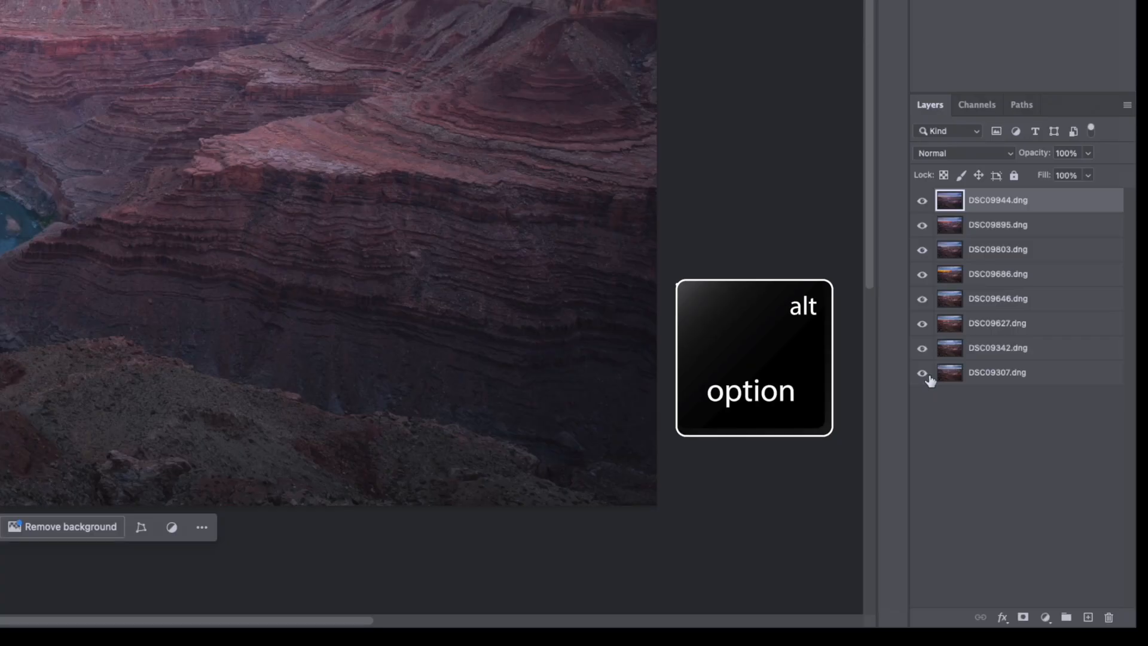
pyautogui.moveTo(922, 374)
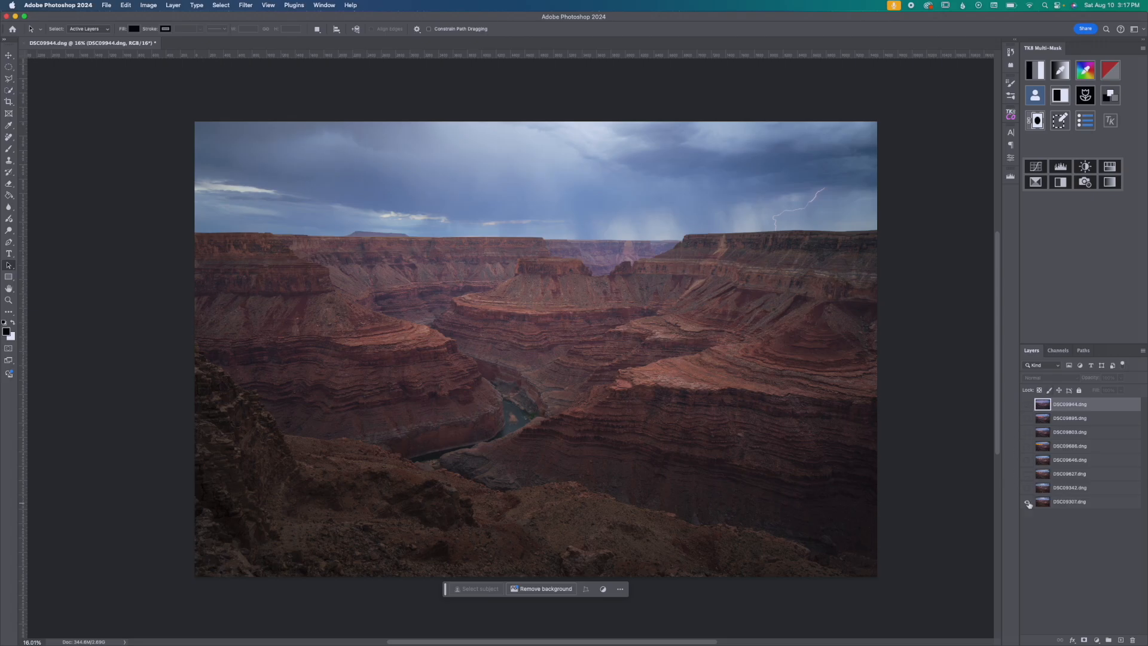
# Step: Review each exposure layer, then leave only base DSC09307 and lightning layer DSC09342 visible
pyautogui.click(1084, 487)
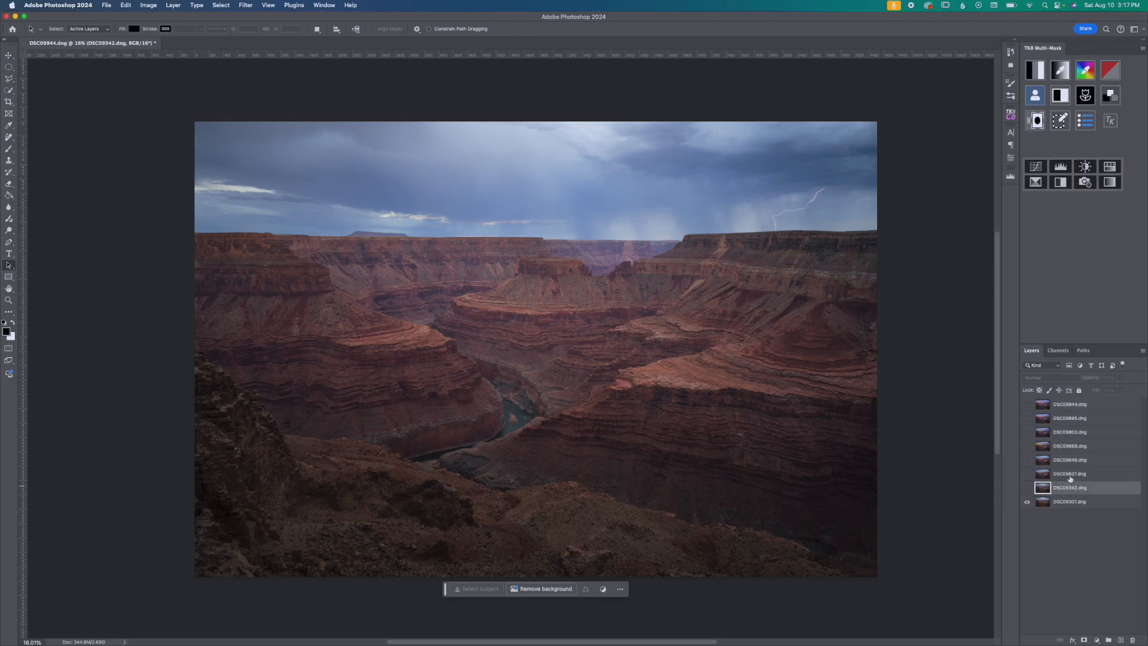
pyautogui.click(1070, 445)
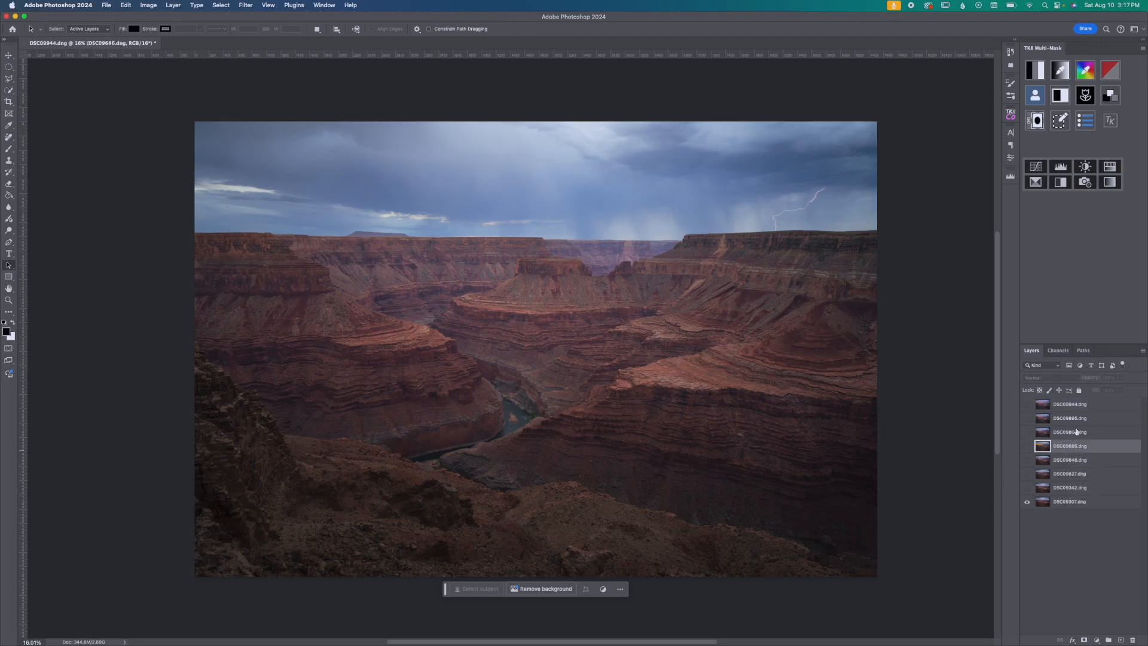
pyautogui.click(1071, 404)
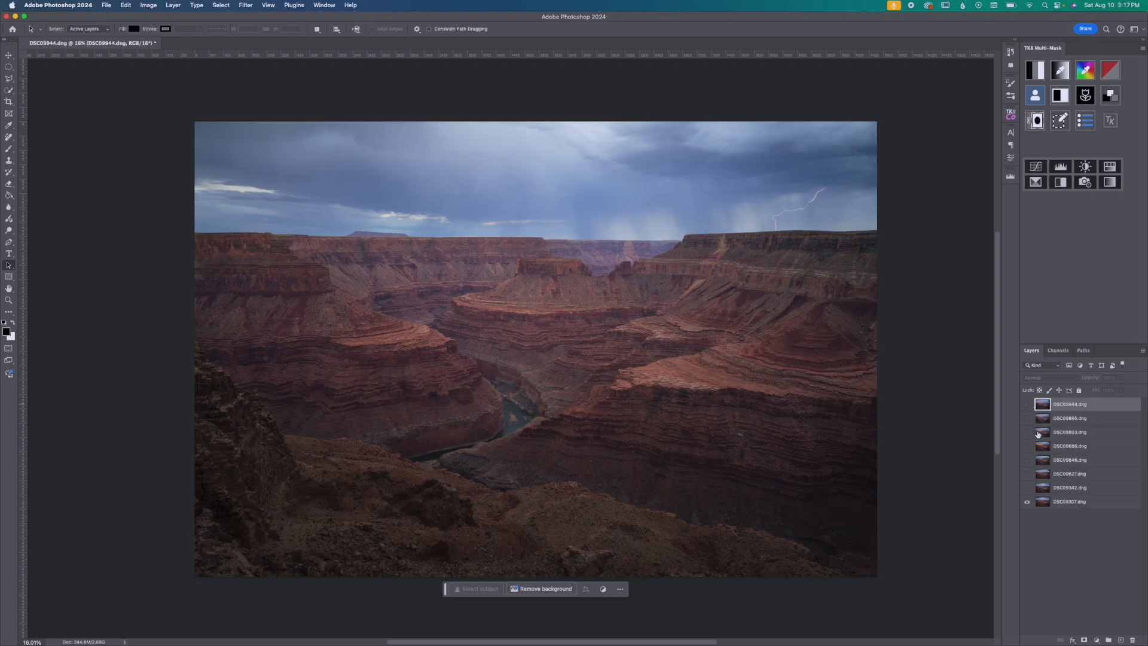
pyautogui.click(1081, 502)
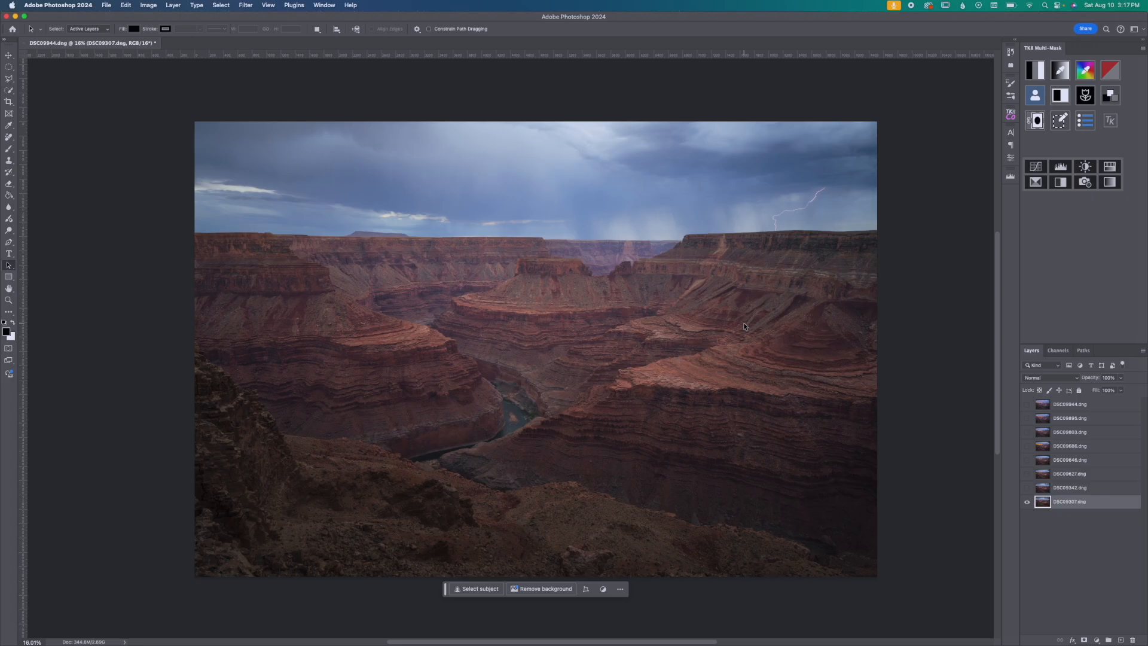
pyautogui.moveTo(767, 240)
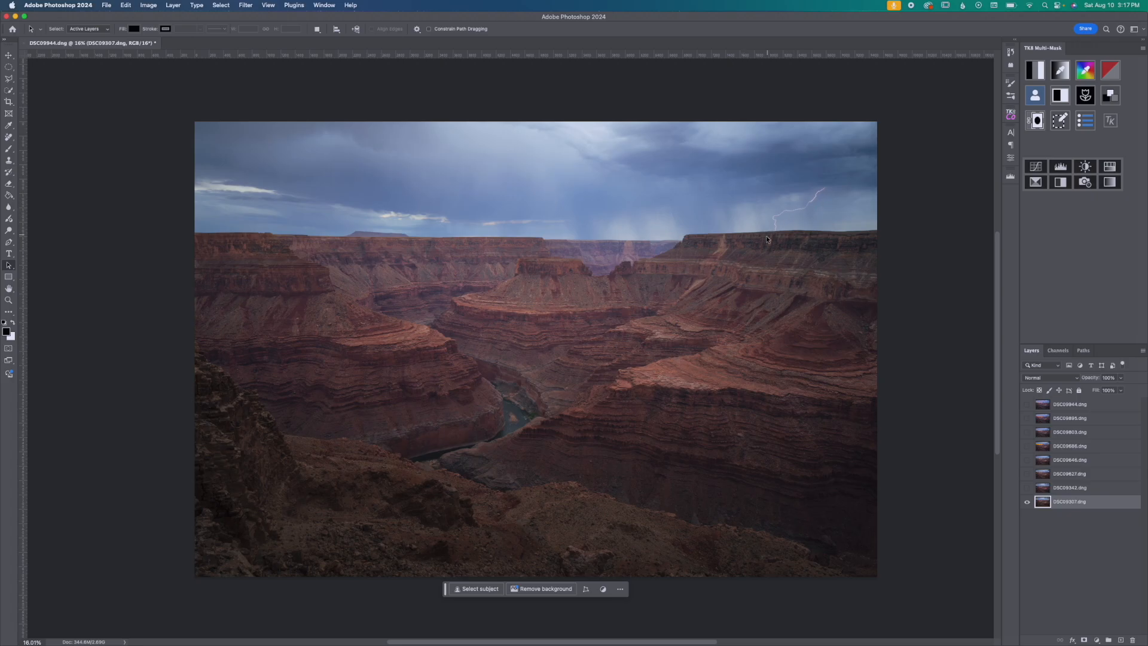
pyautogui.moveTo(733, 319)
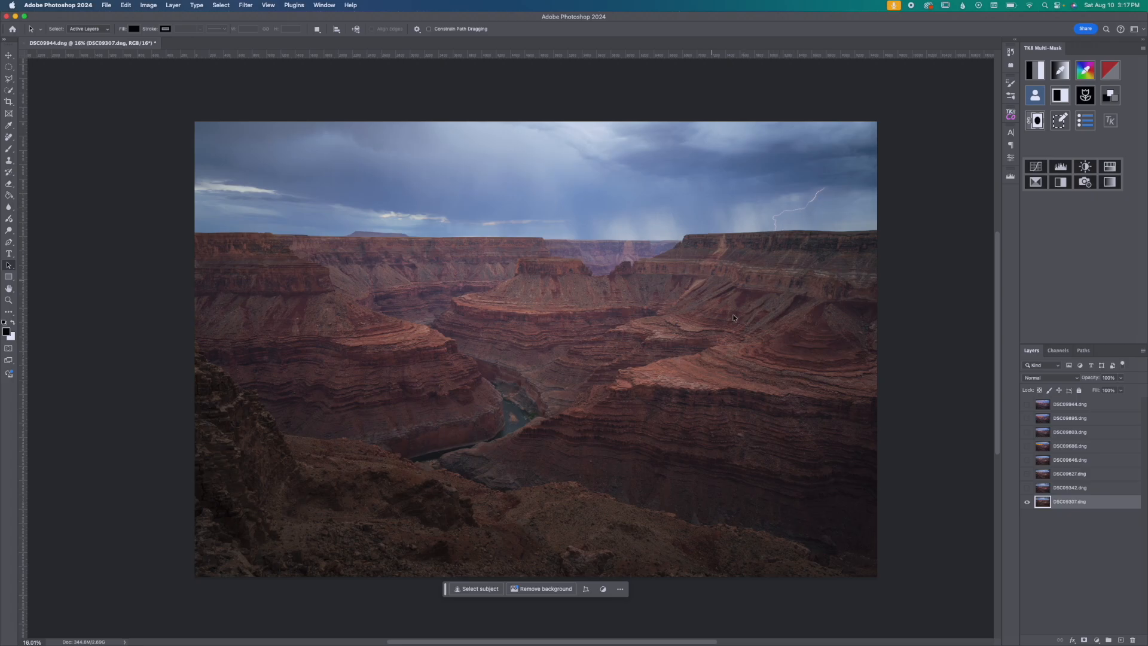
pyautogui.moveTo(704, 458)
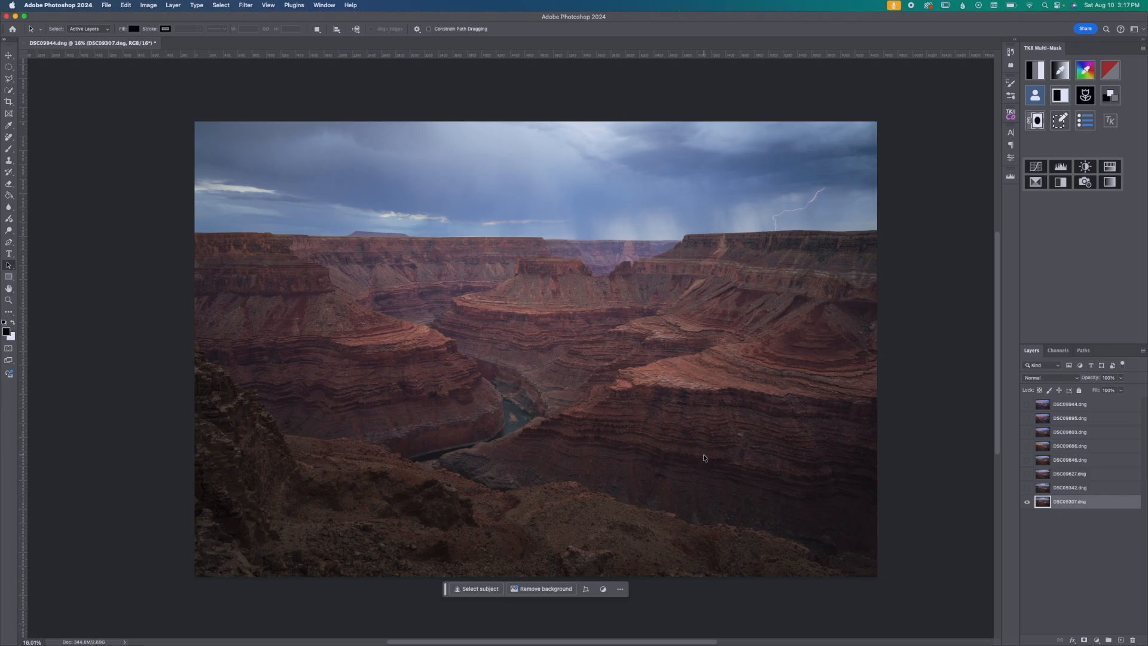
pyautogui.moveTo(380, 447)
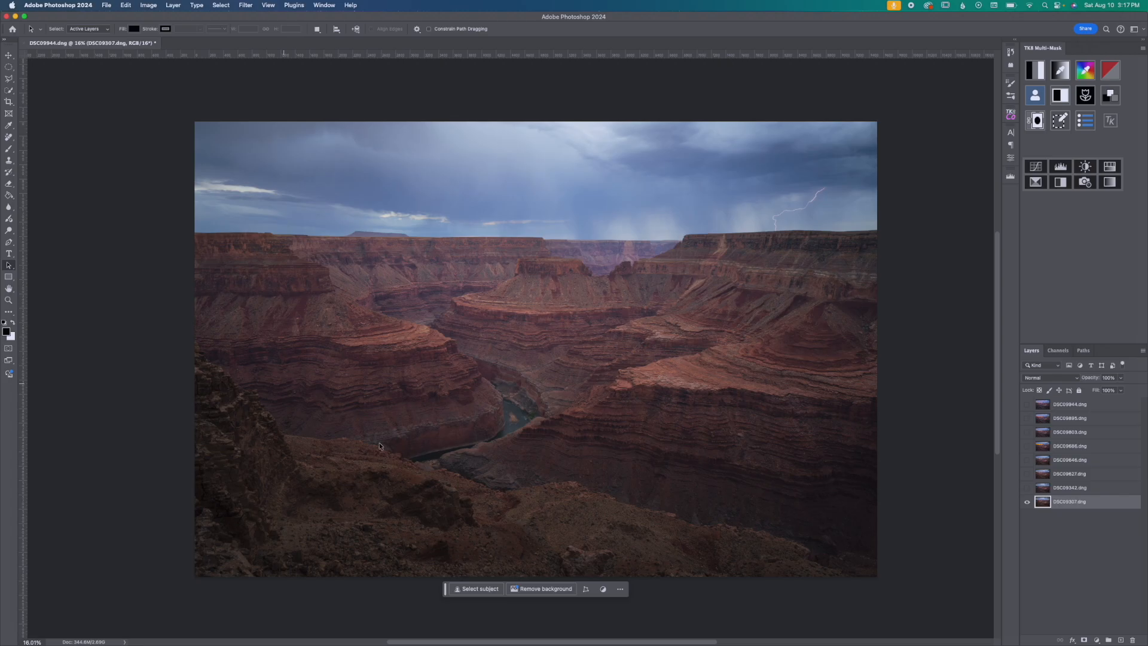
pyautogui.moveTo(498, 462)
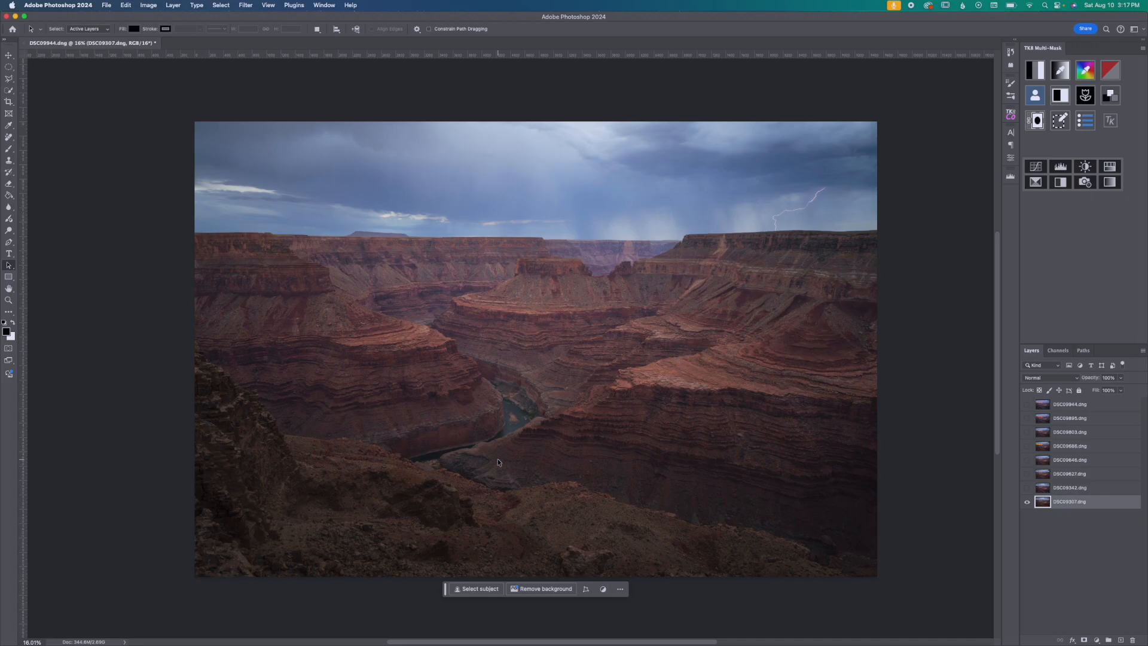
pyautogui.click(1076, 488)
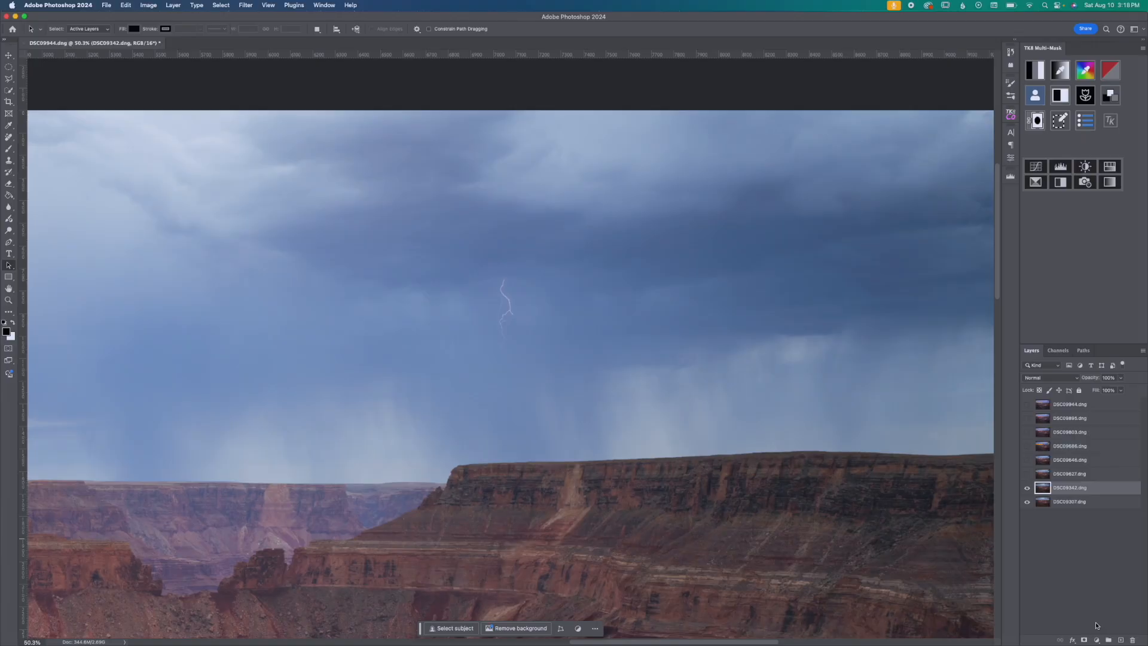
# Step: Paint white on DSC09342's black mask to reveal the lightning bolt above the rim
pyautogui.press('alt')
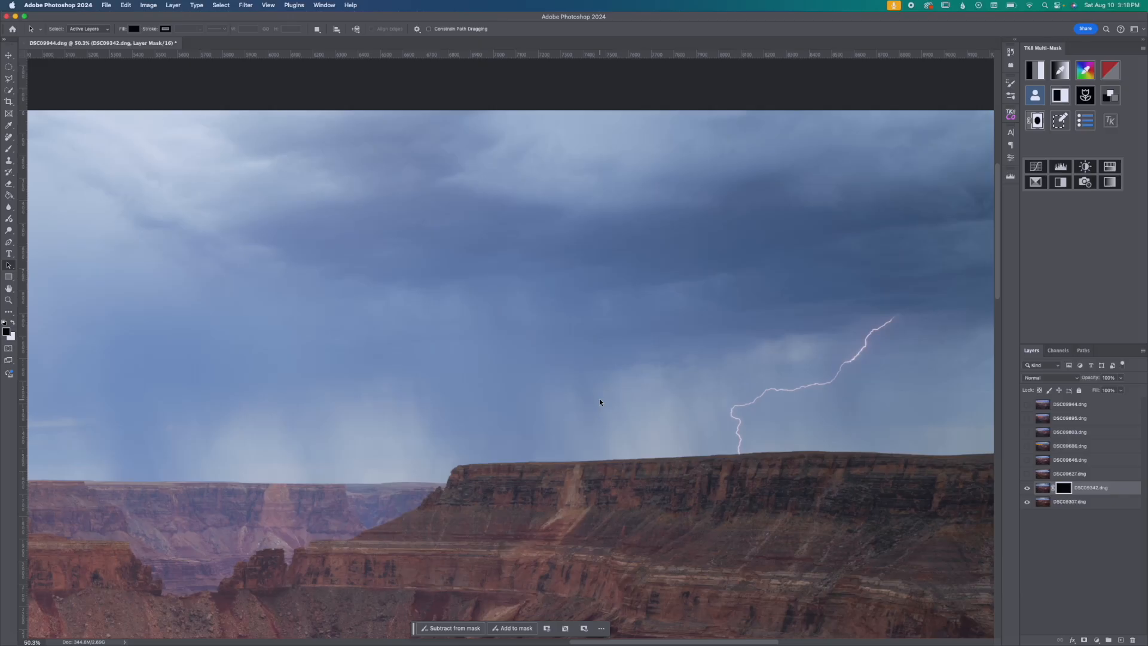
pyautogui.click(8, 149)
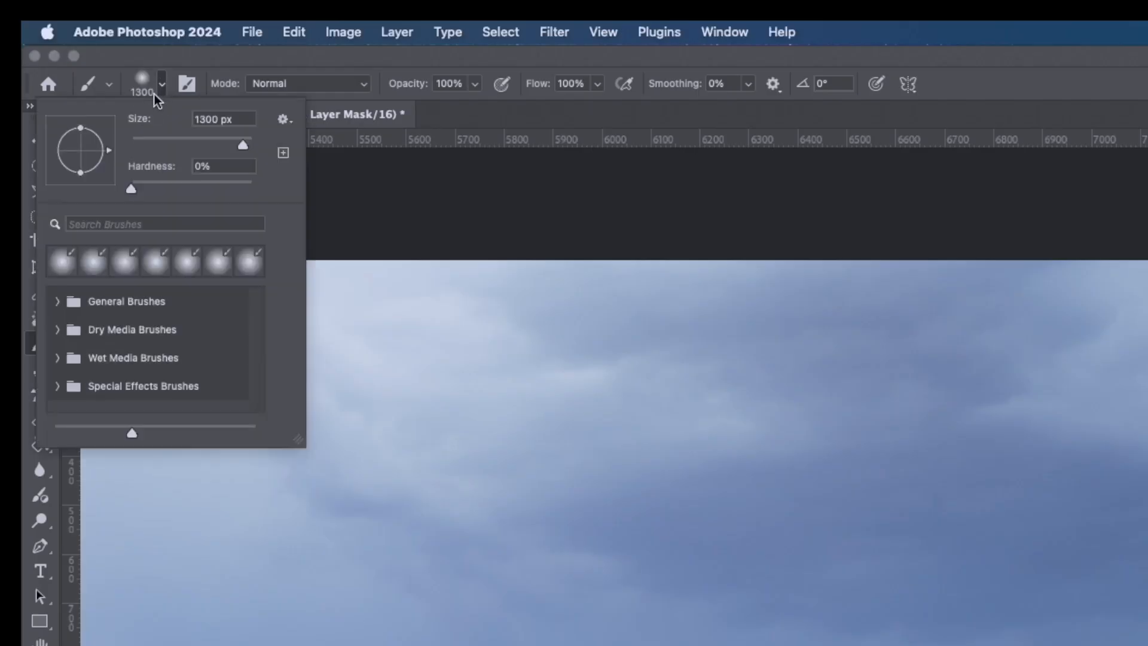
pyautogui.moveTo(96, 206)
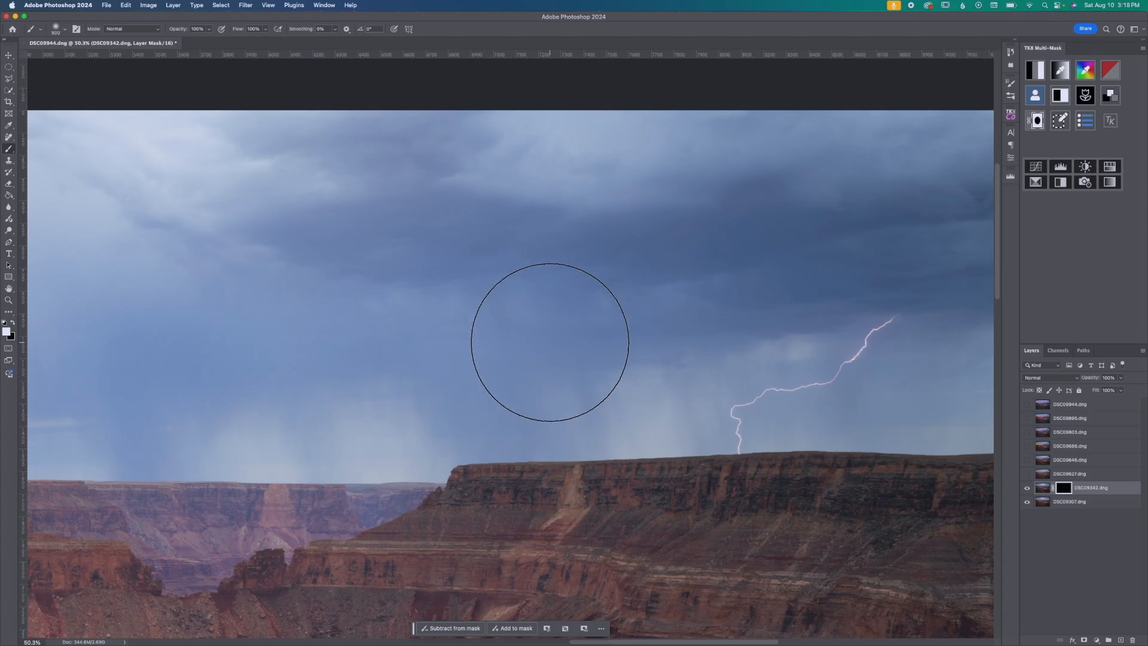
pyautogui.moveTo(551, 342); pyautogui.dragTo(498, 352)
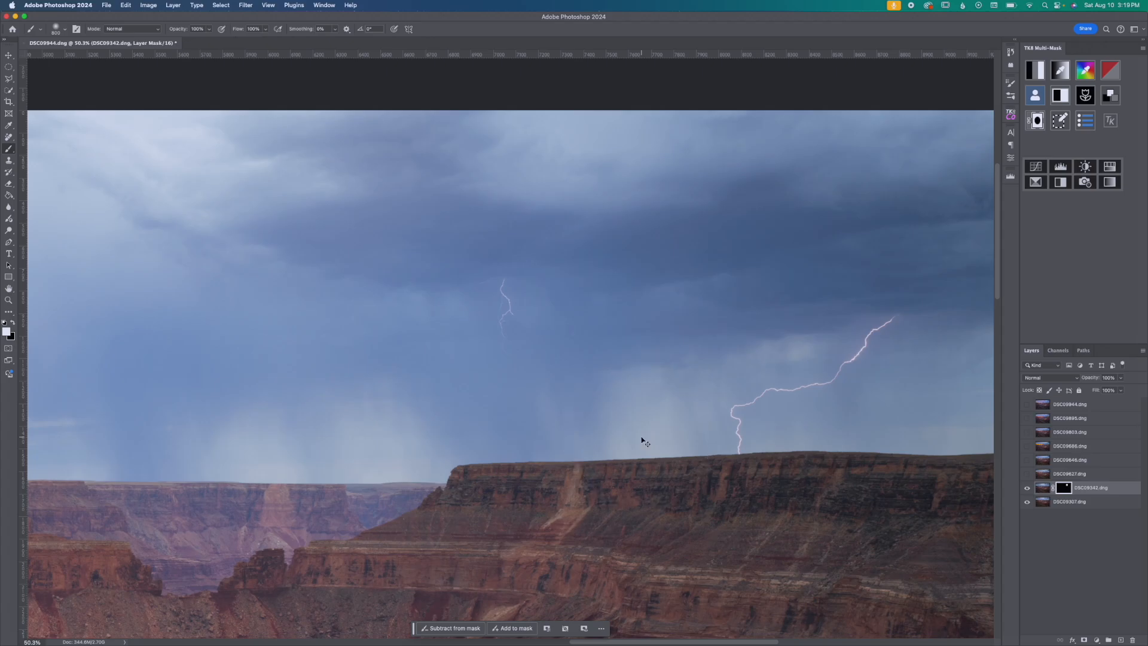
# Step: Mask DSC09627.dng in black and paint orange sunlight onto the far left rim
pyautogui.click(1070, 473)
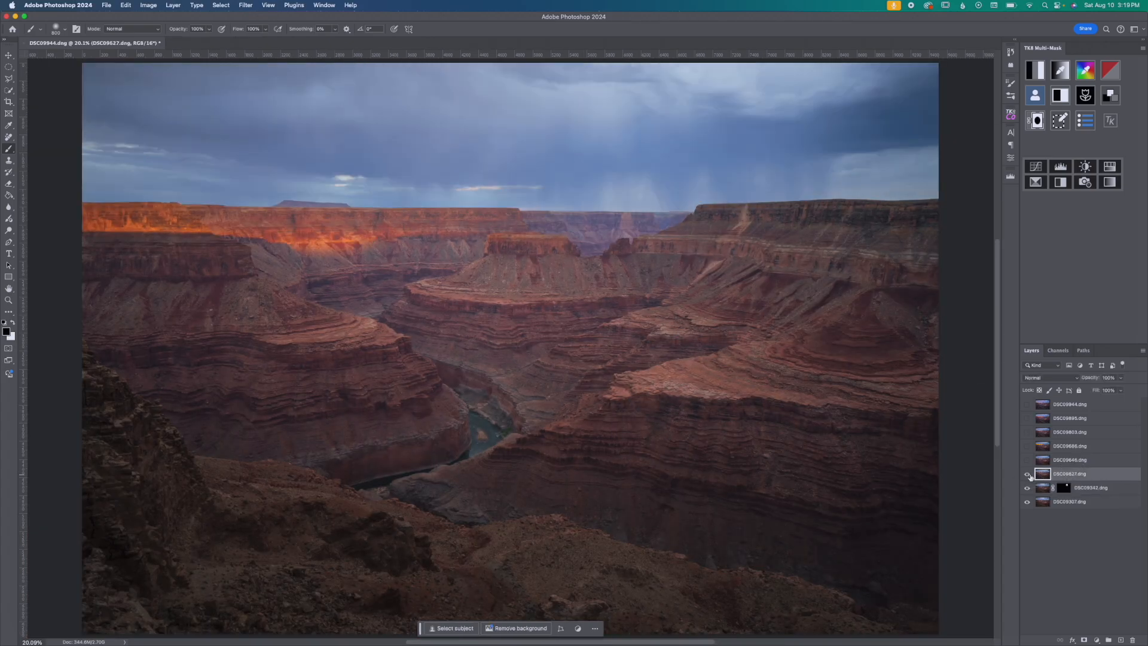
pyautogui.click(1028, 473)
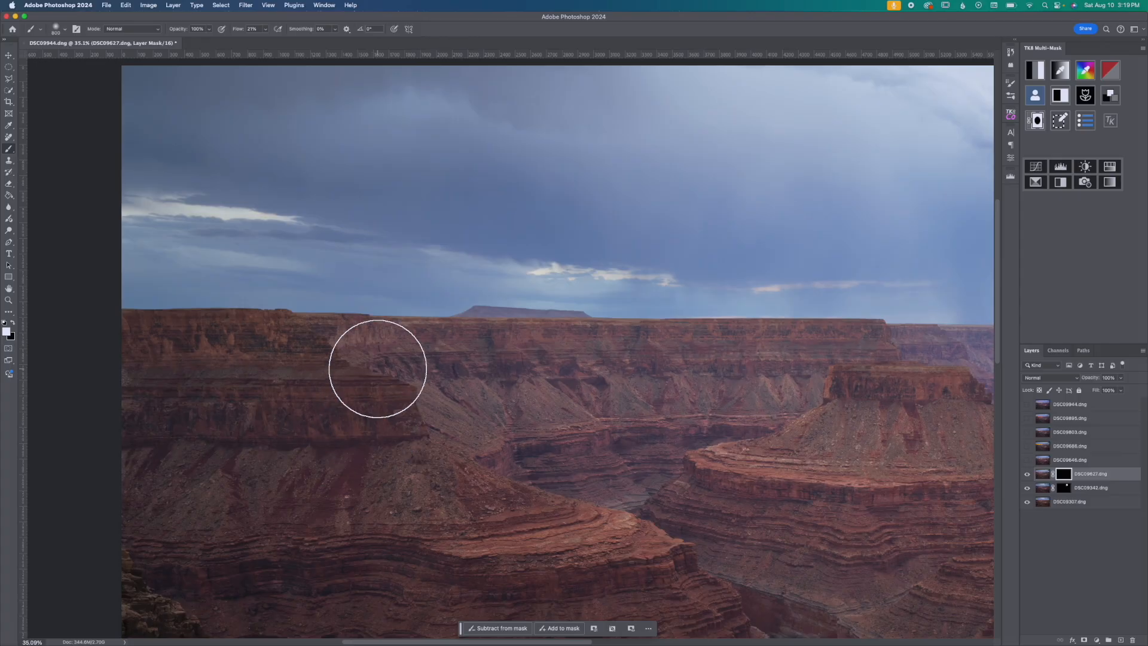
pyautogui.moveTo(377, 368); pyautogui.dragTo(730, 408)
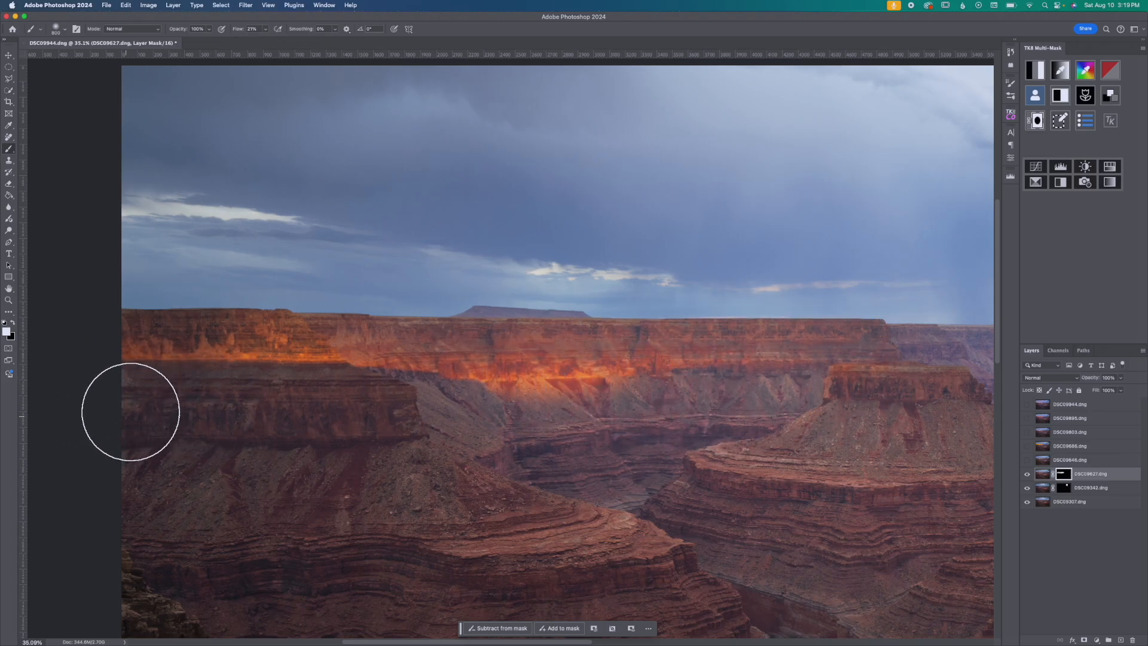
pyautogui.moveTo(154, 361)
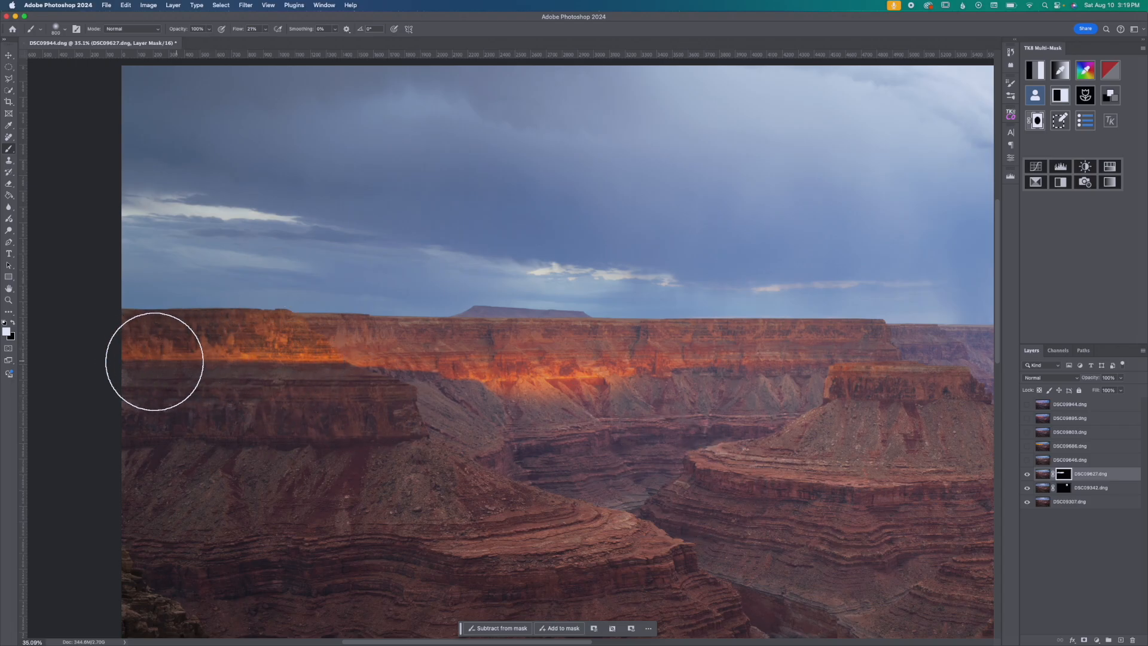
pyautogui.click(1070, 460)
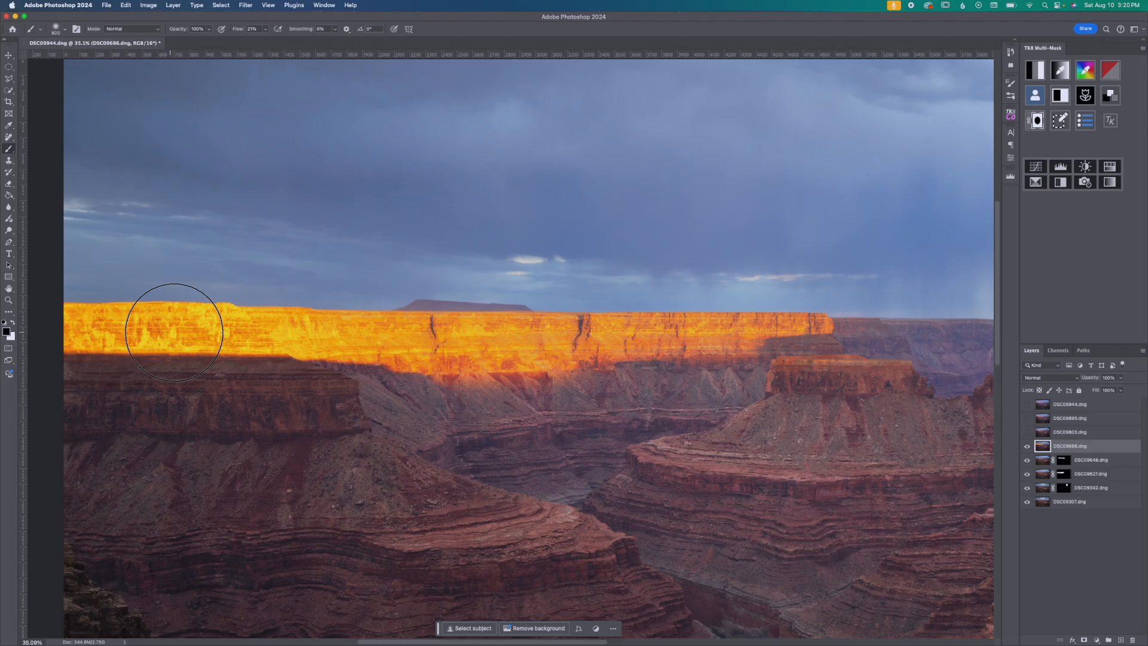
pyautogui.moveTo(879, 303)
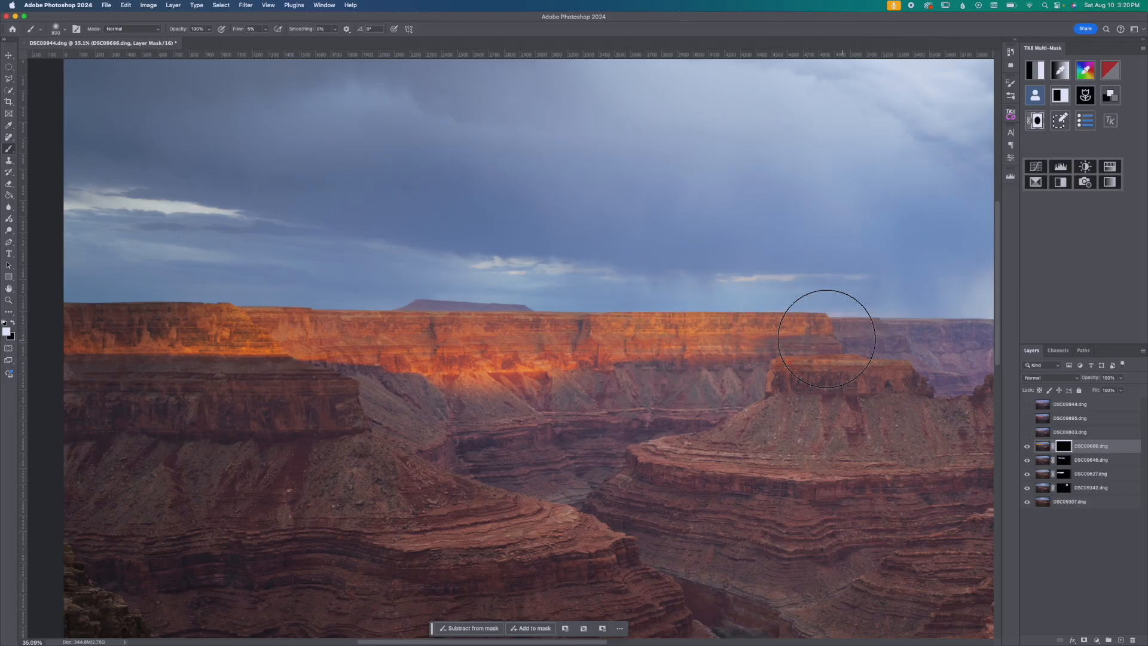
# Step: Paint golden sunlight from DSC09686.dng along the middle and right of the far rim
pyautogui.moveTo(826, 338); pyautogui.dragTo(453, 324)
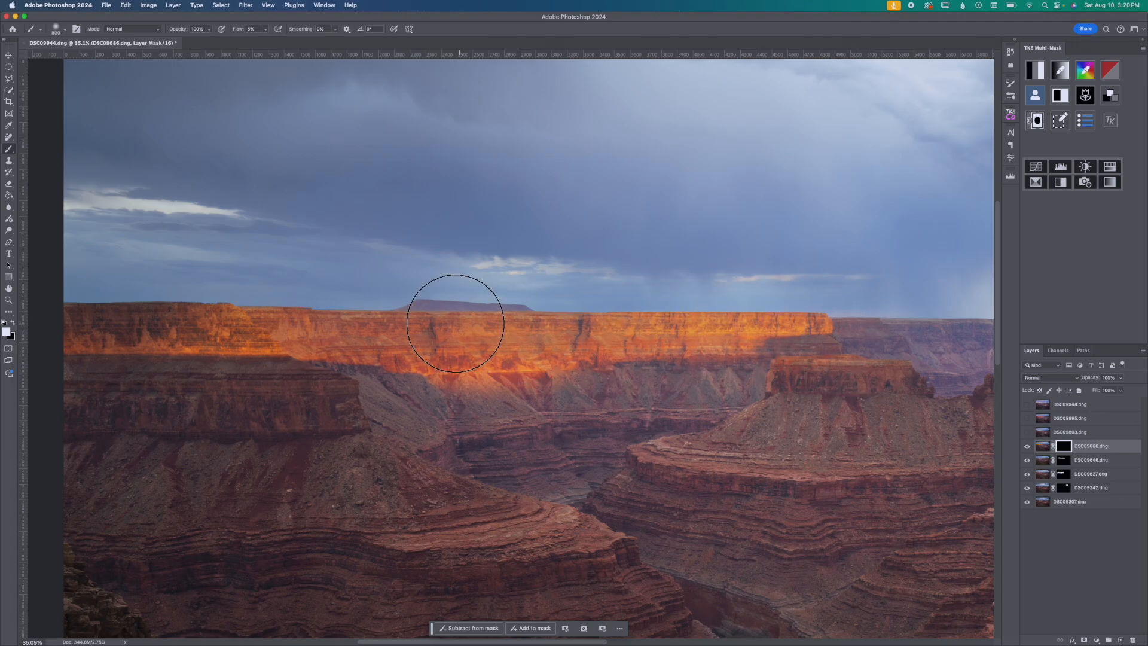
pyautogui.click(1071, 432)
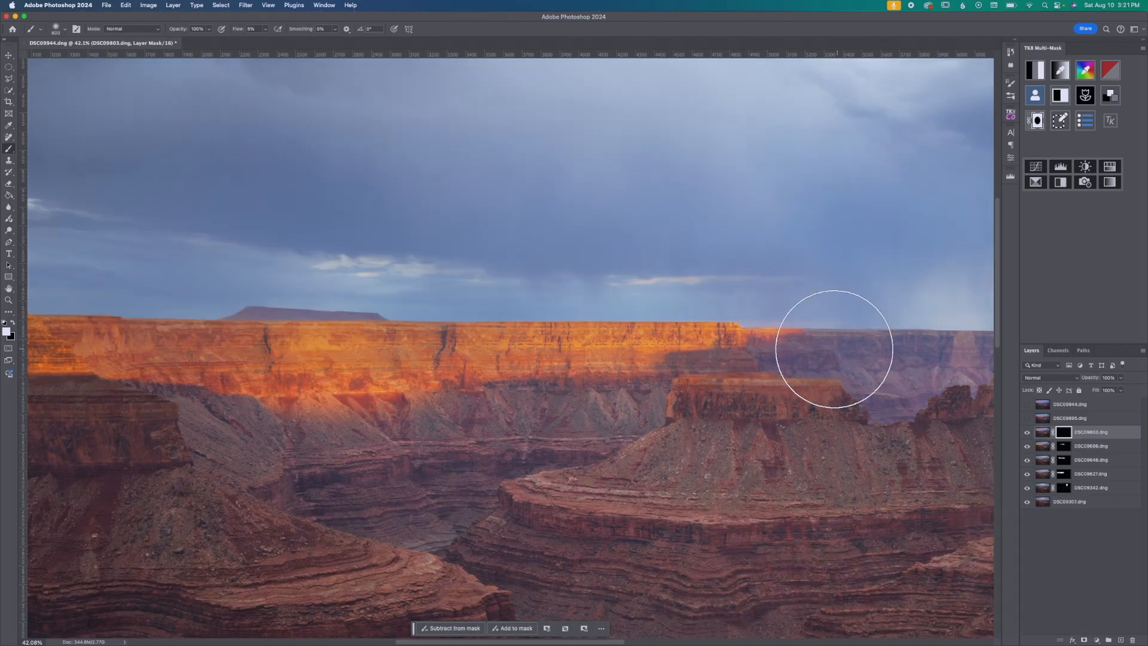
# Step: Reveal DSC09803.dng's light on the right section of the far rim
pyautogui.click(1081, 418)
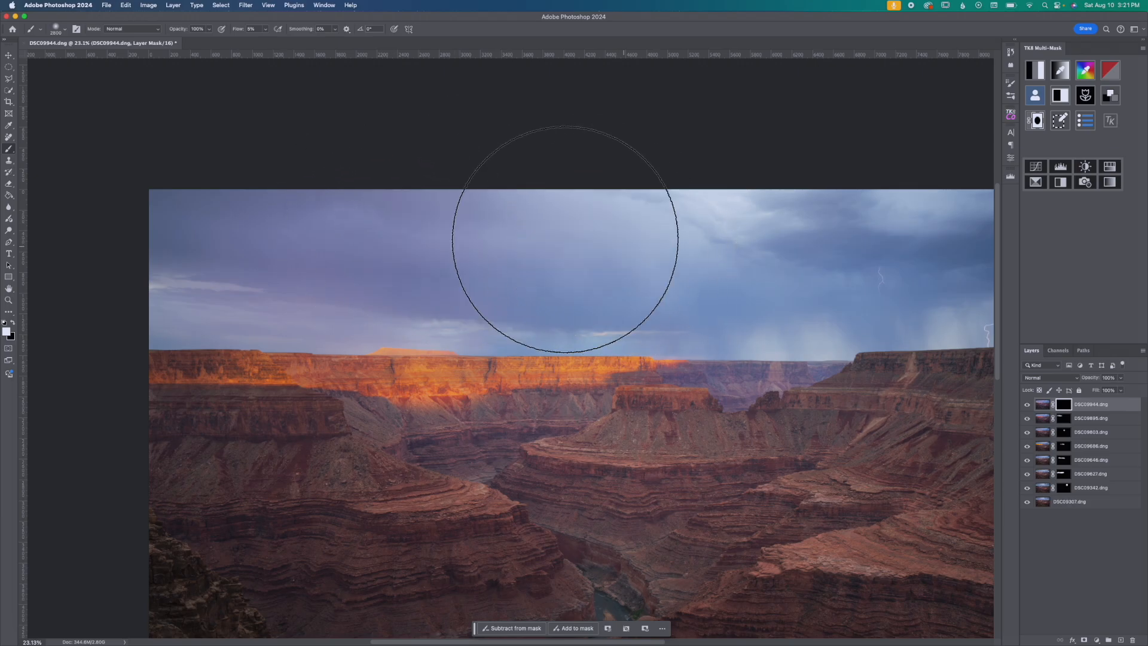
# Step: Paint the pinkish sky from DSC09944.dng across the sky above the canyon
pyautogui.moveTo(564, 242); pyautogui.dragTo(469, 326)
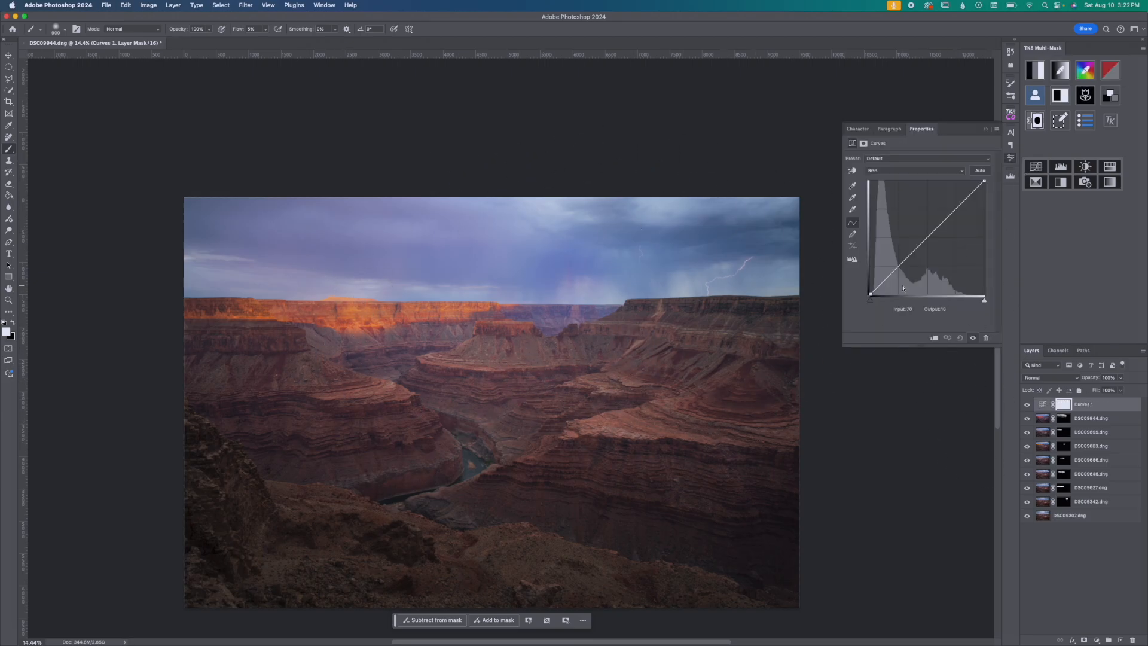
# Step: Shape the Curves adjustment with a lifted highlight point and a shadow anchor point
pyautogui.moveTo(903, 286); pyautogui.dragTo(958, 203)
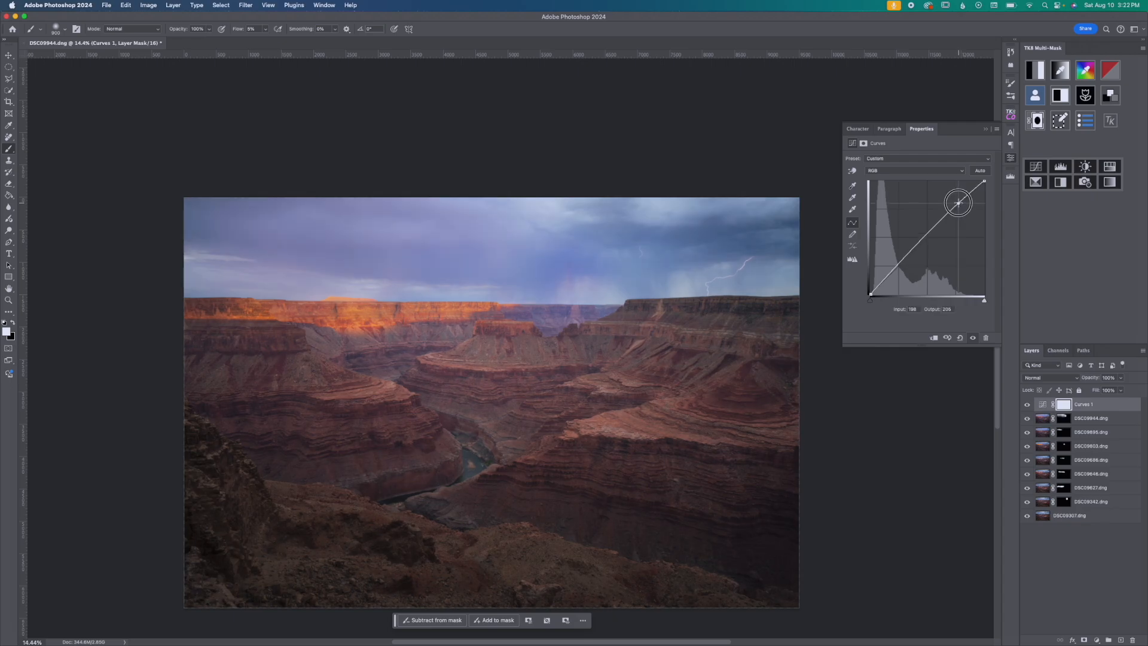
pyautogui.moveTo(958, 203); pyautogui.dragTo(958, 194)
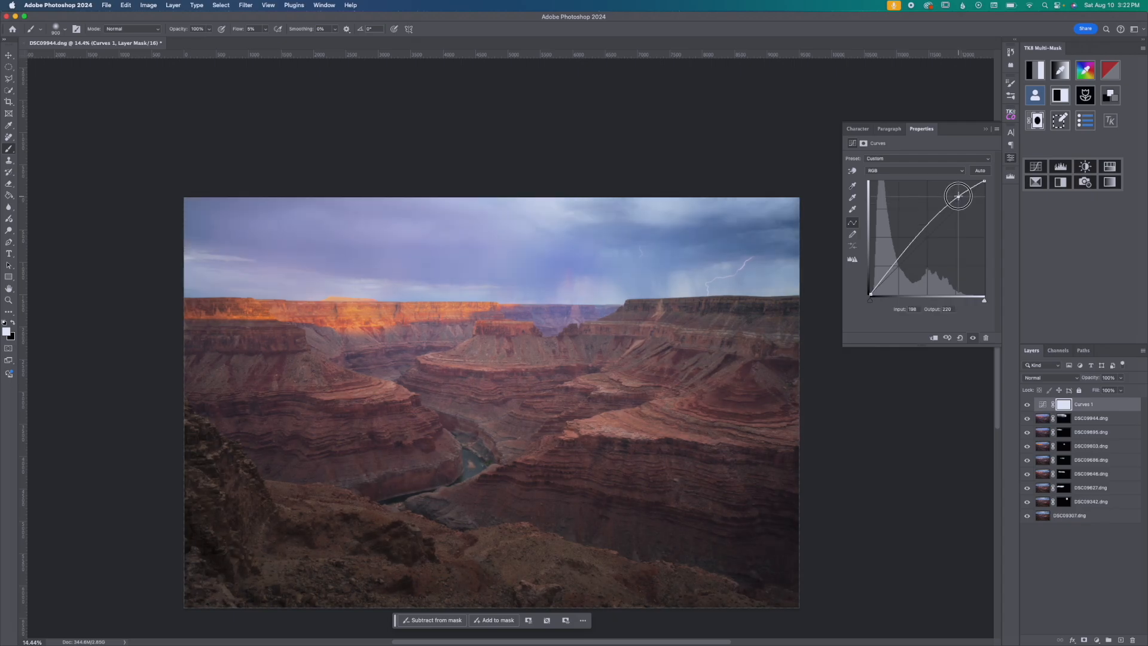
pyautogui.moveTo(958, 195); pyautogui.dragTo(906, 252)
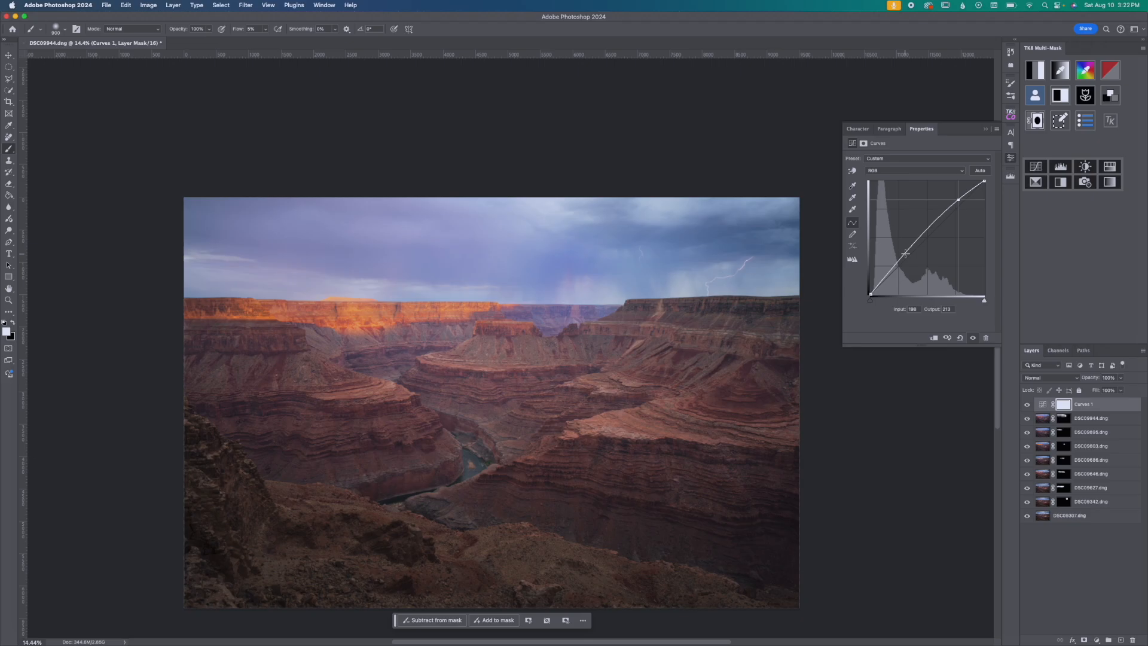
pyautogui.moveTo(906, 254); pyautogui.dragTo(900, 264)
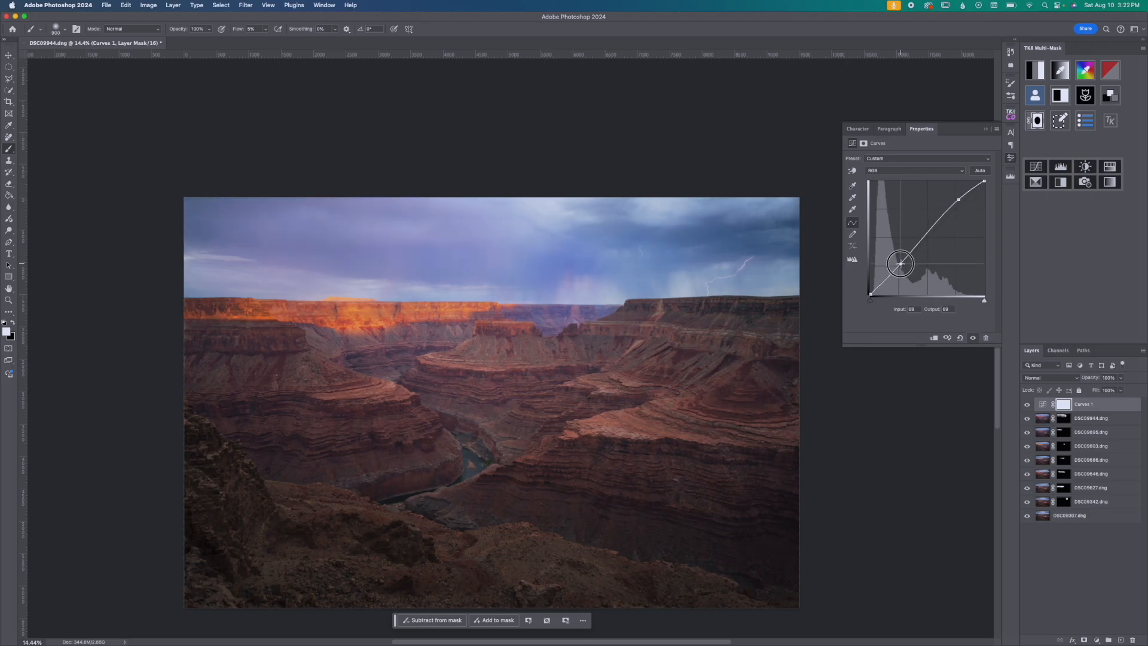
pyautogui.moveTo(900, 261); pyautogui.dragTo(900, 264)
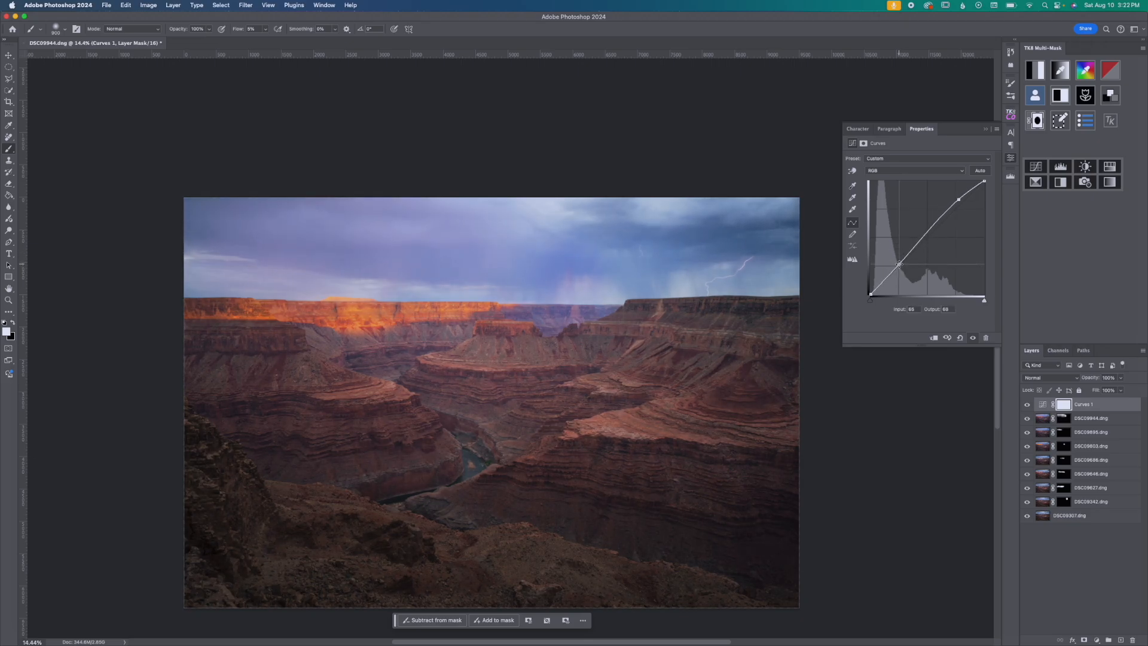